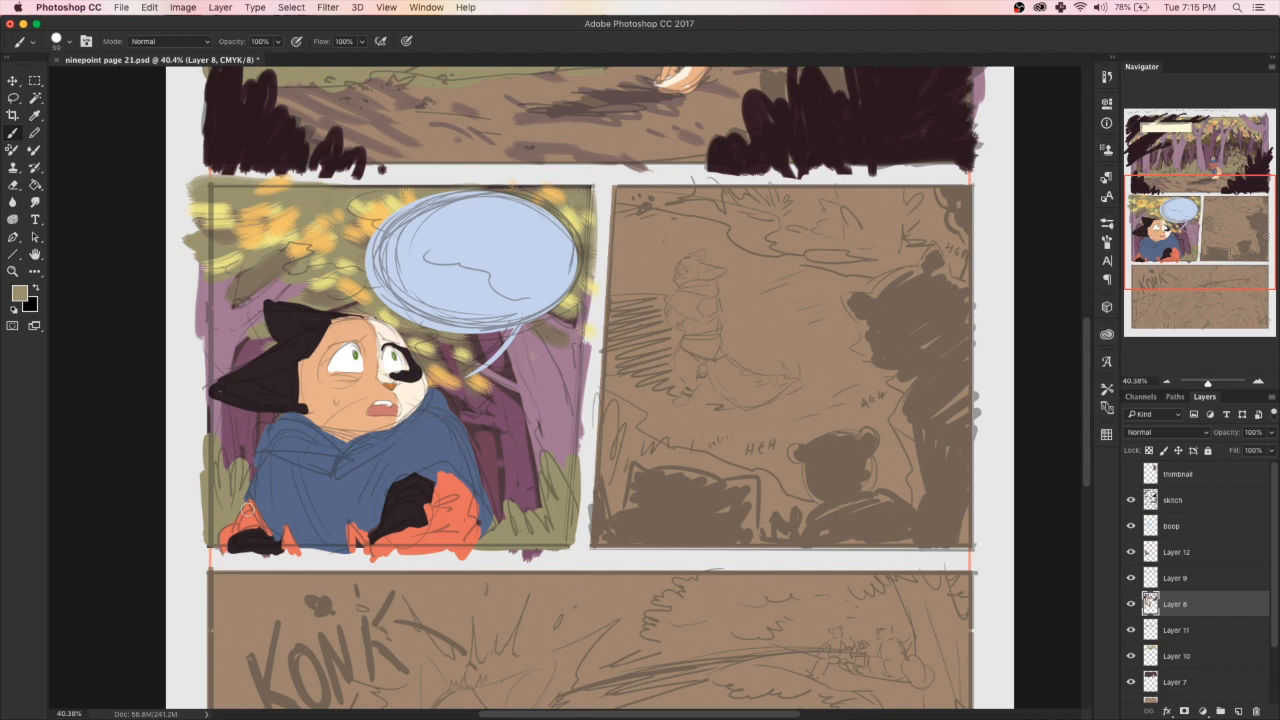
Brush olive foliage into the bear panel and along its ground
left_click_drag(244, 510, 494, 510)
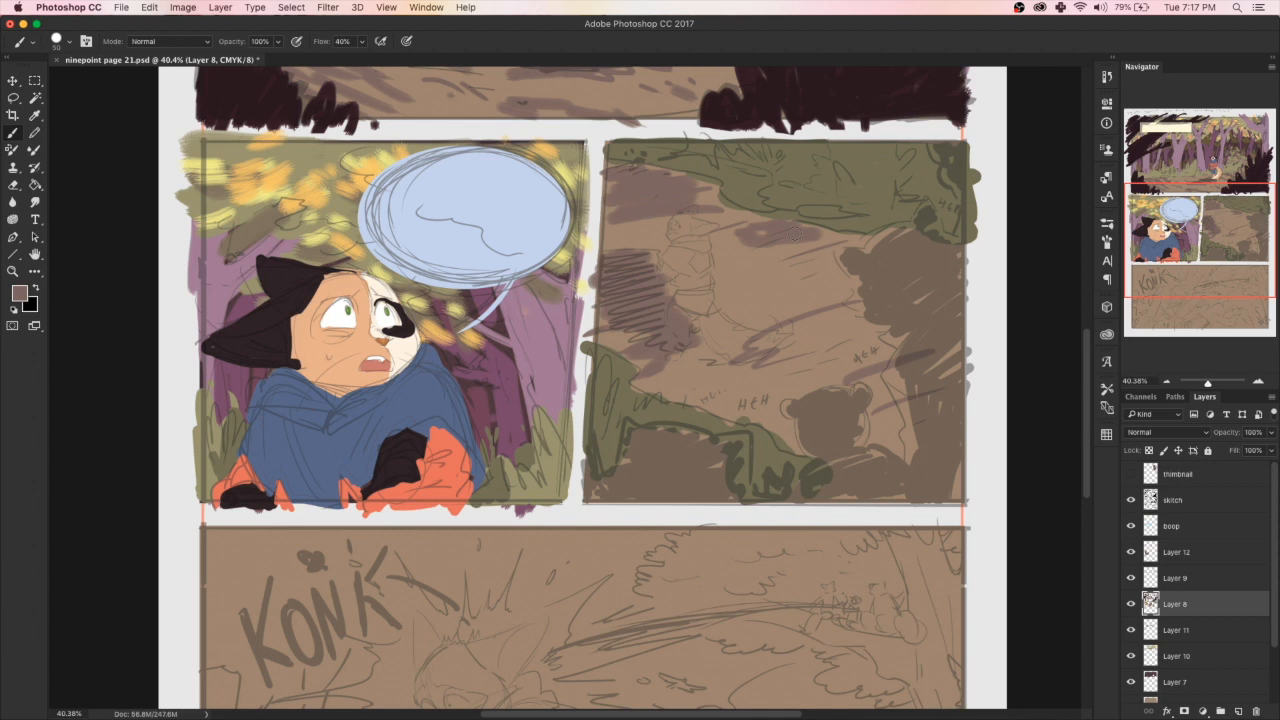
left_click_drag(790, 236, 808, 434)
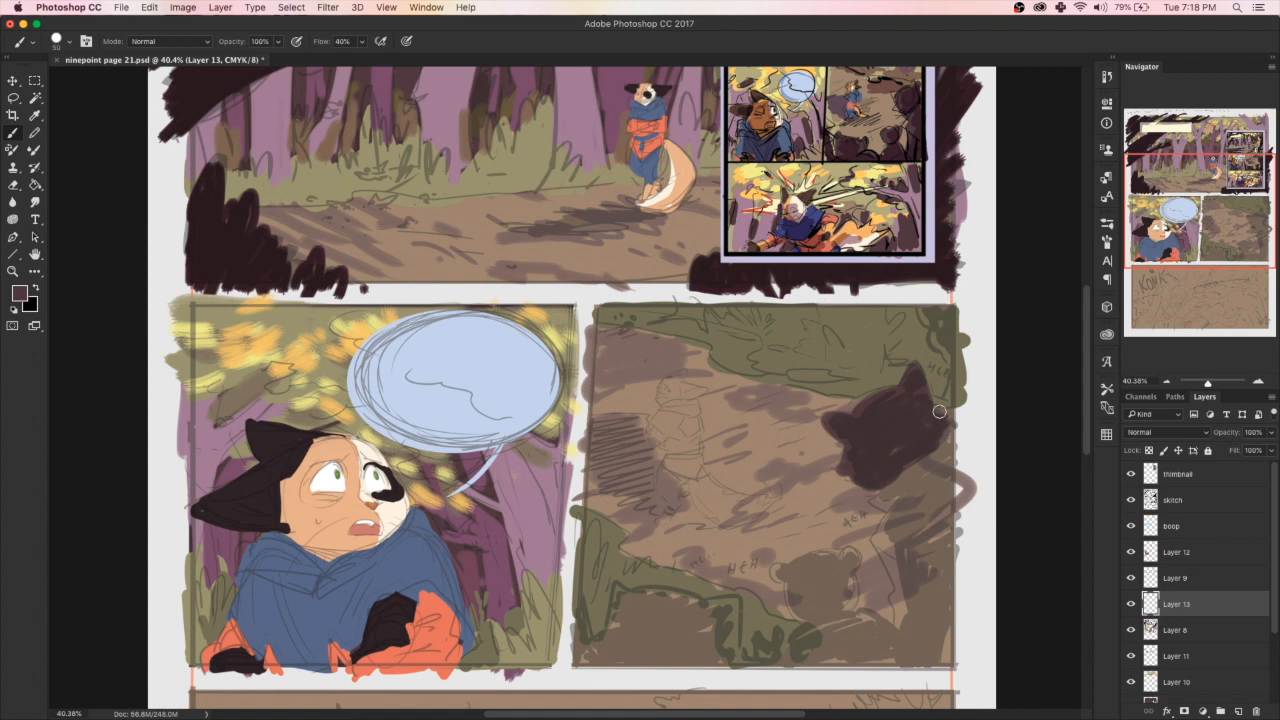
Paint and darken a tree trunk silhouette along the panel's right edge
left_click_drag(930, 410, 948, 664)
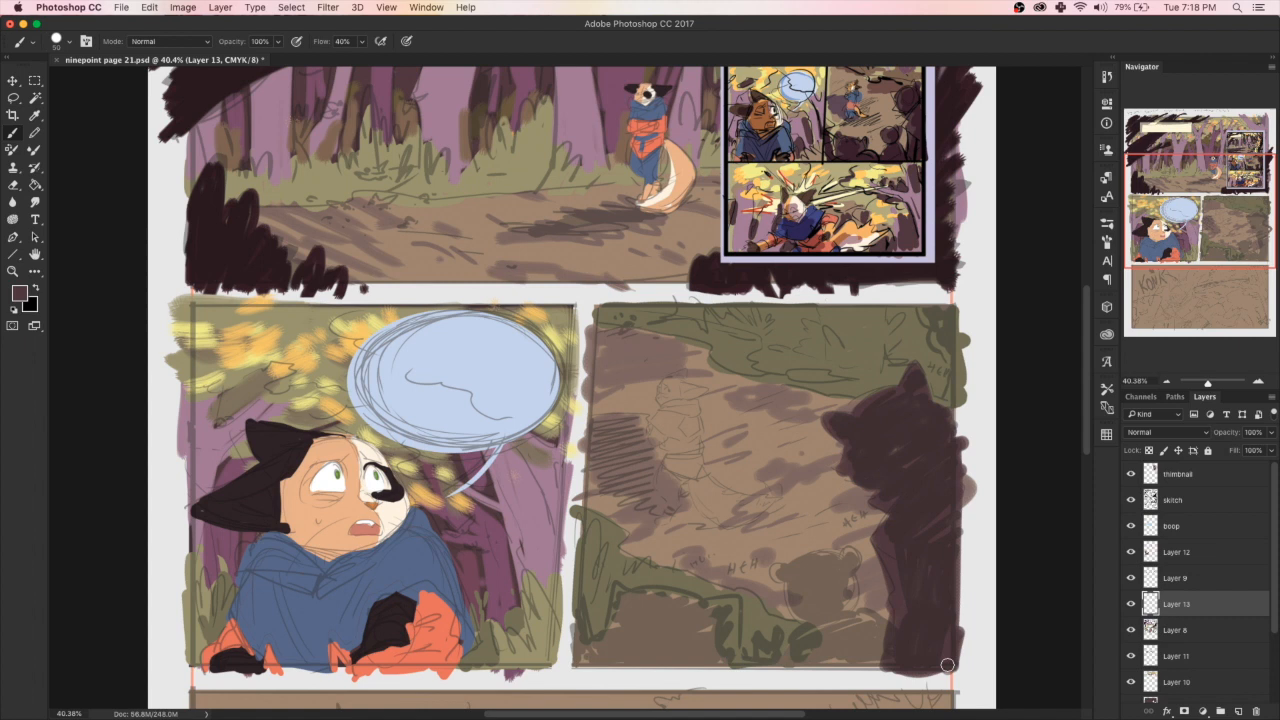
left_click_drag(948, 664, 868, 664)
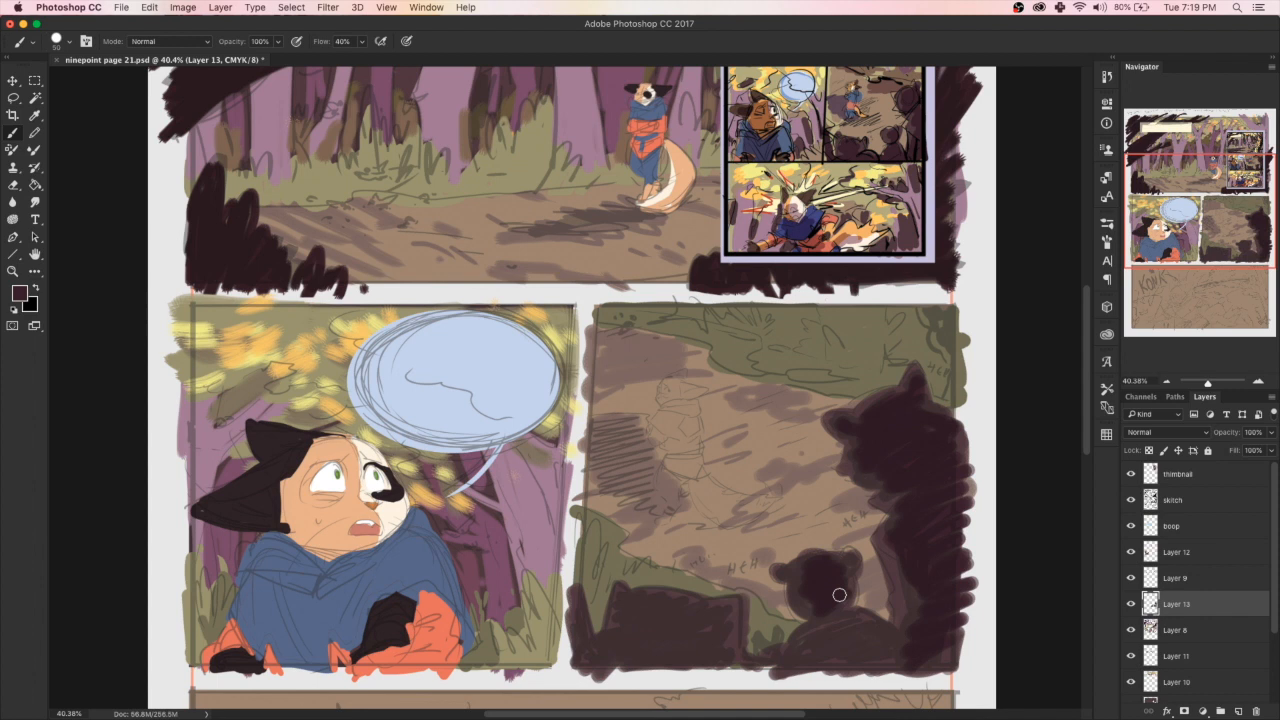
left_click_drag(840, 596, 896, 584)
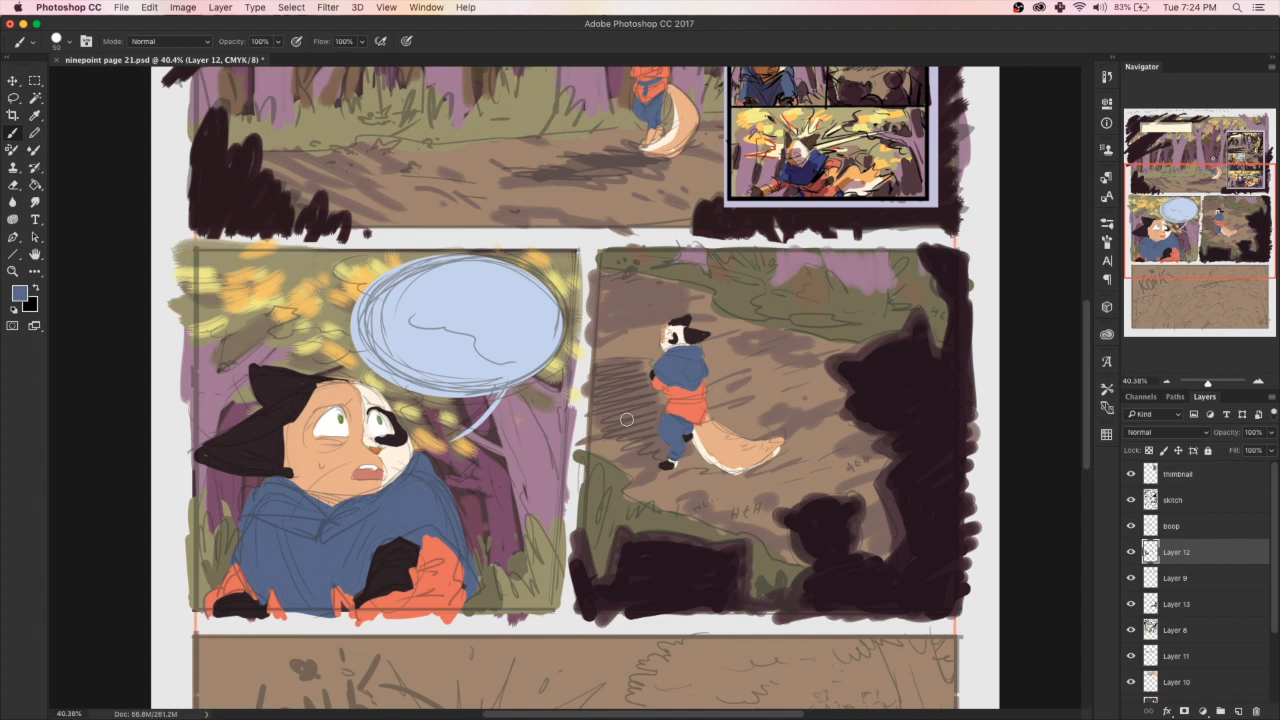
Scroll down until the bottom KONK panel comes into view
scroll("down", 3)
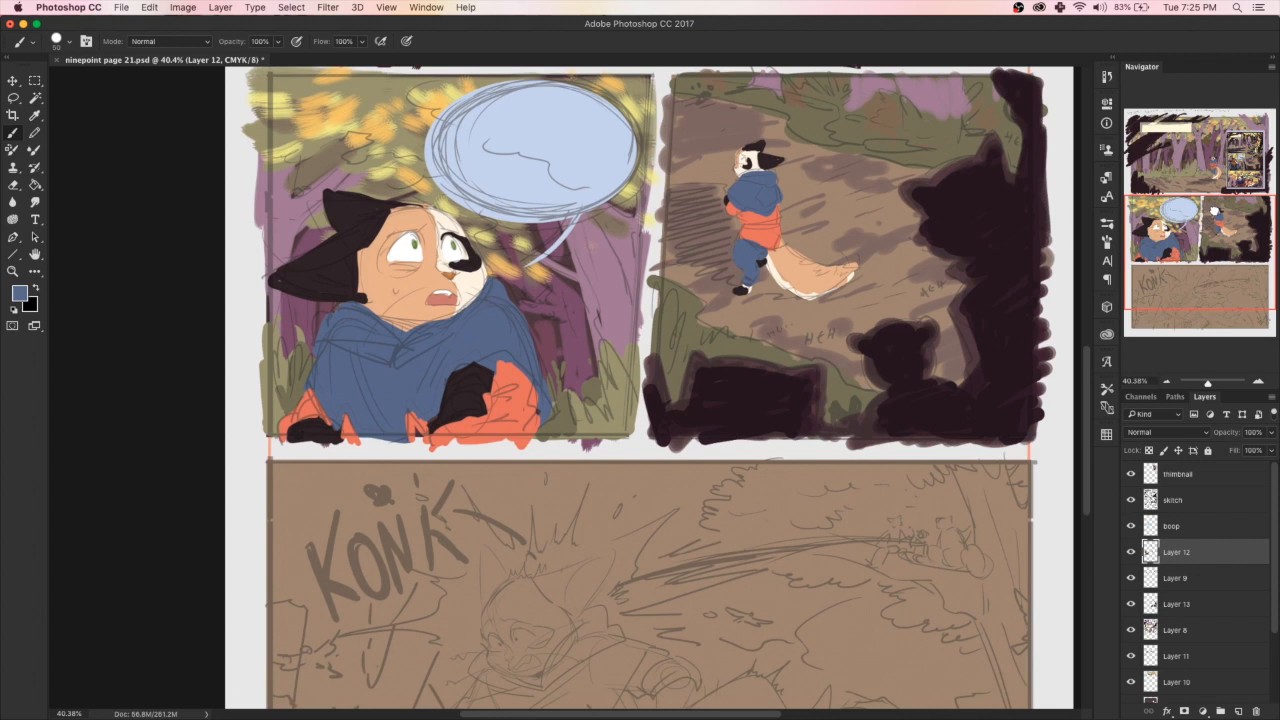
scroll("down", 3)
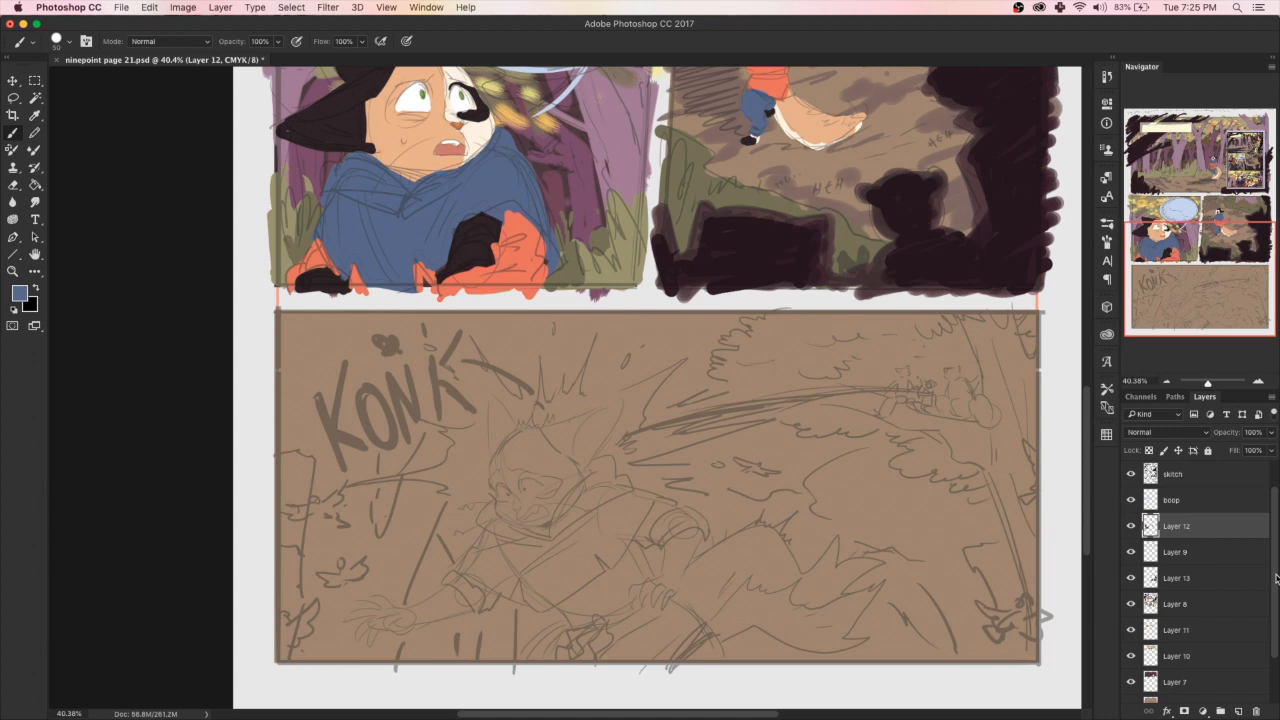
mouse_move(1188, 290)
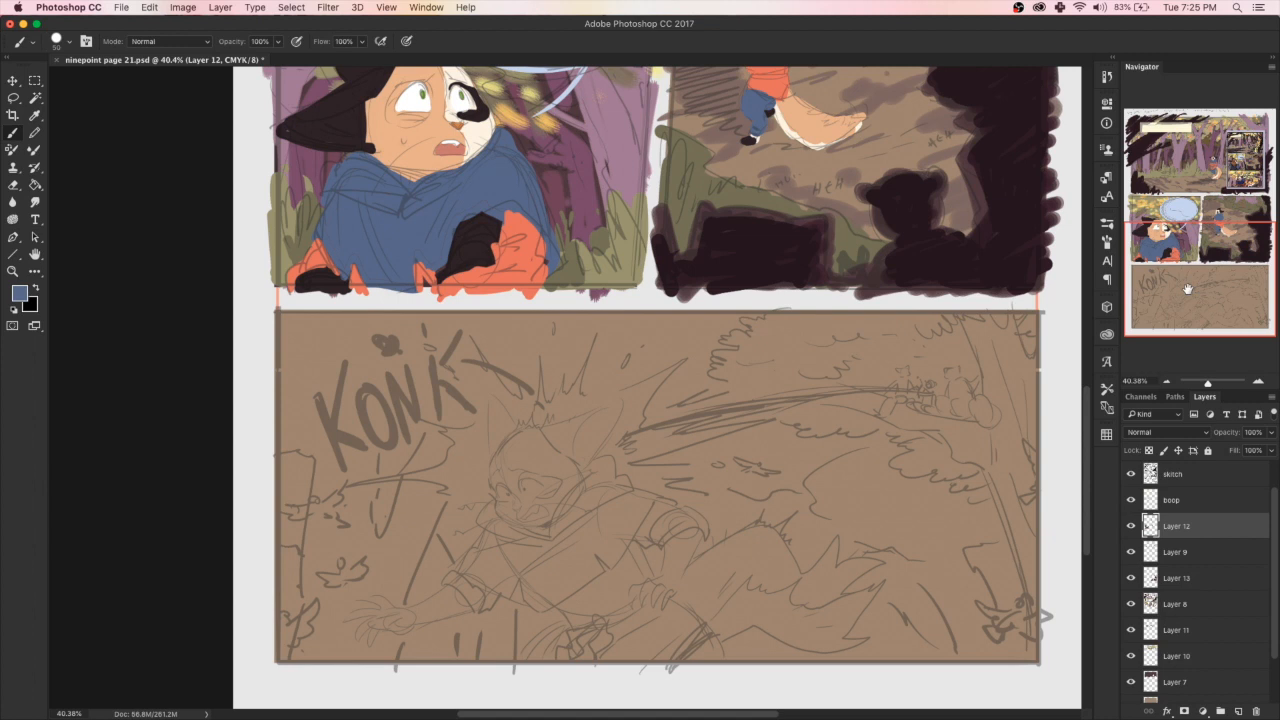
Paint dark silhouette shapes, a branch across the panel, and the dark plum ground mass
left_click_drag(930, 576, 950, 650)
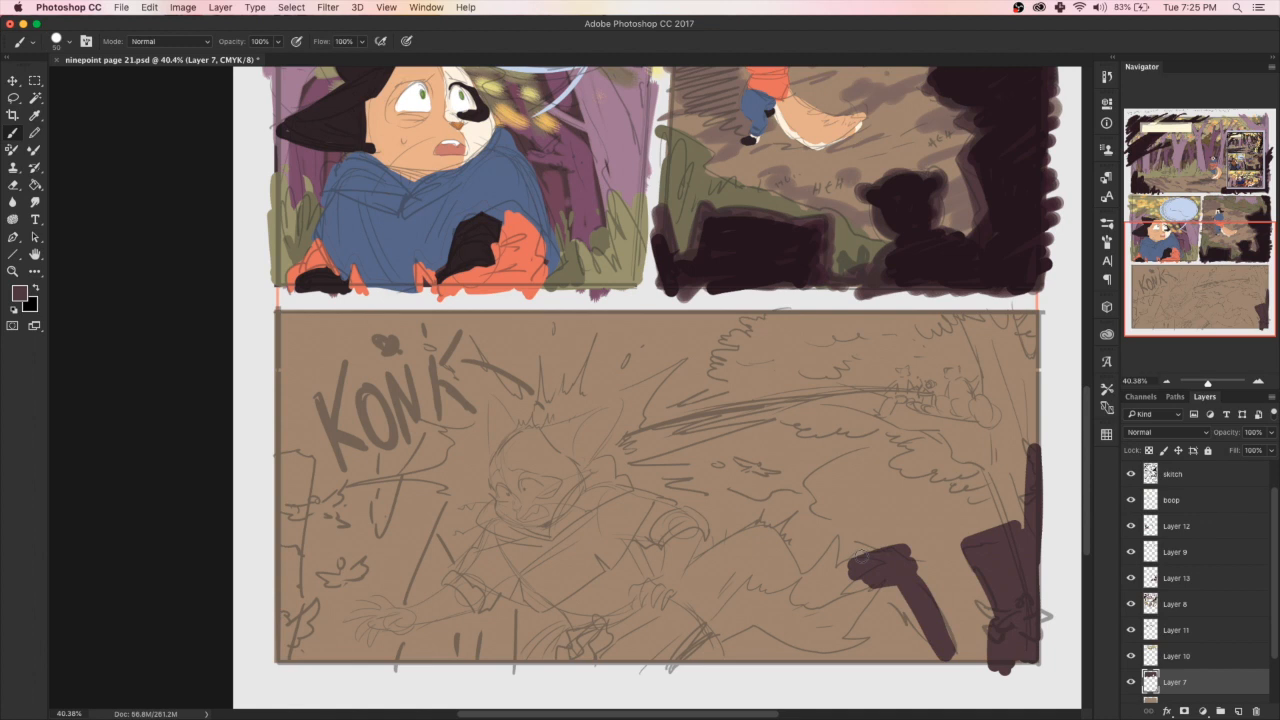
left_click_drag(850, 550, 700, 620)
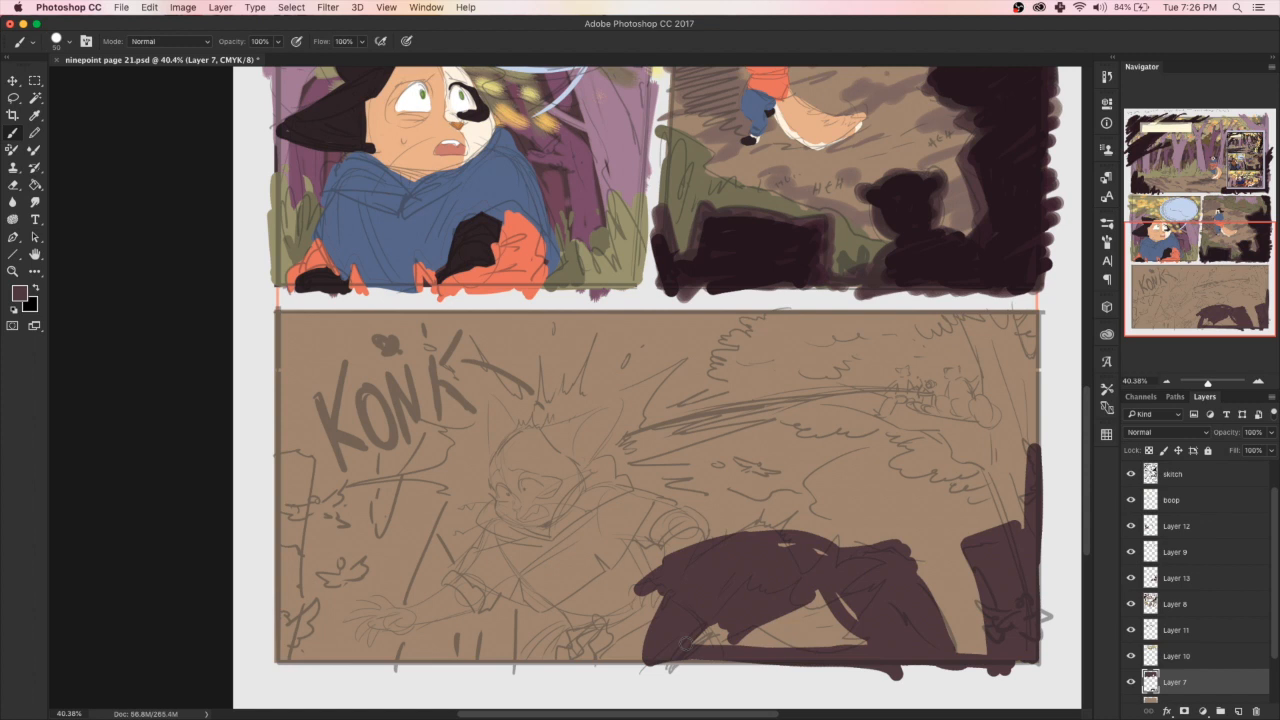
left_click_drag(270, 444, 990, 644)
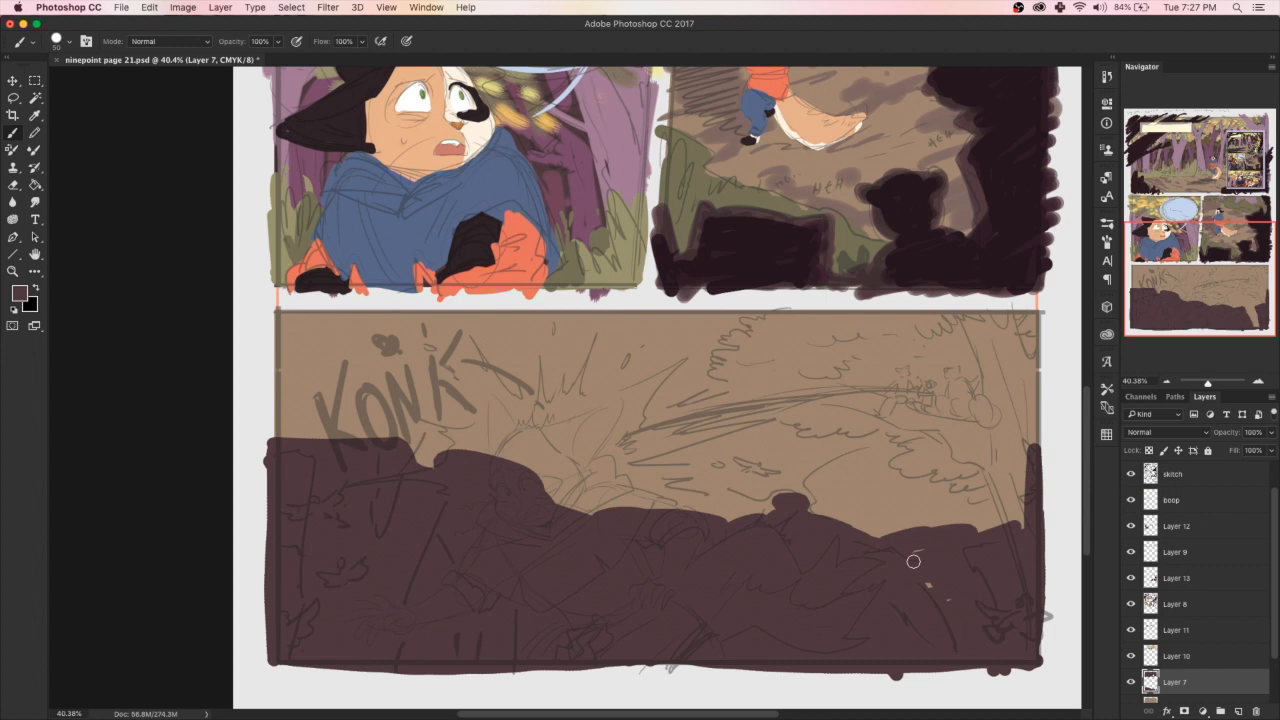
left_click_drag(912, 560, 268, 608)
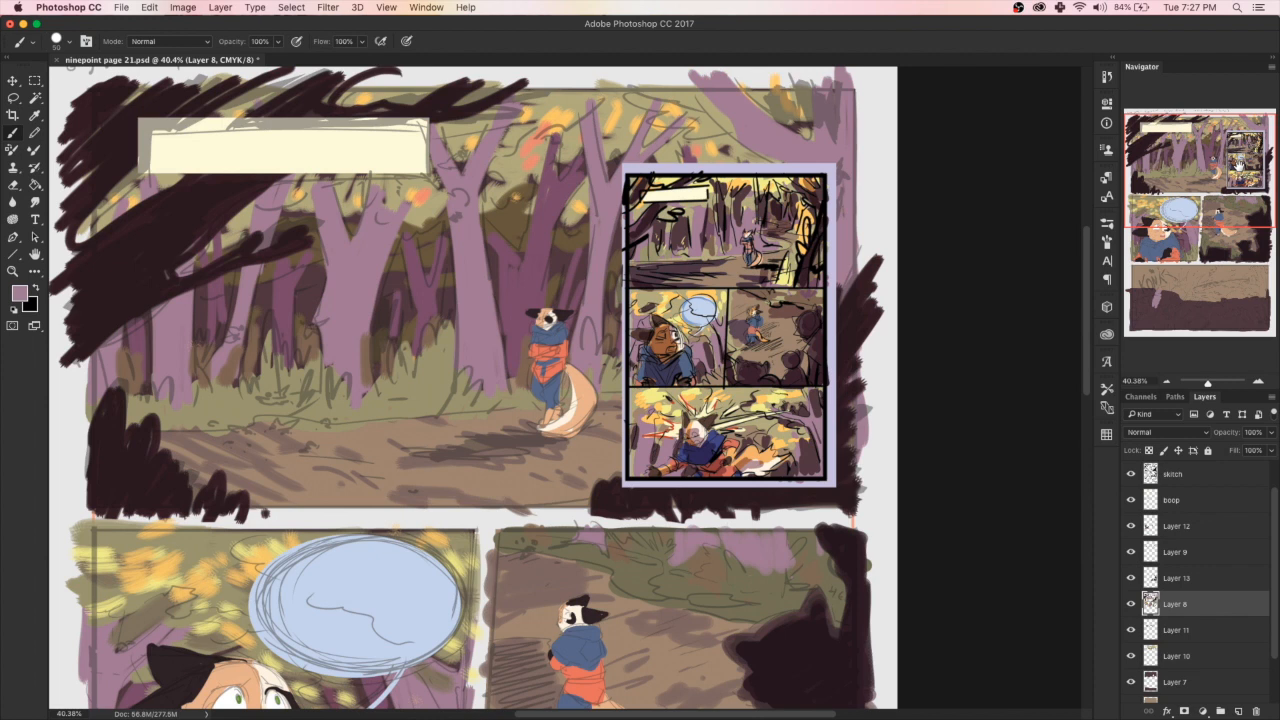
scroll("down", 3)
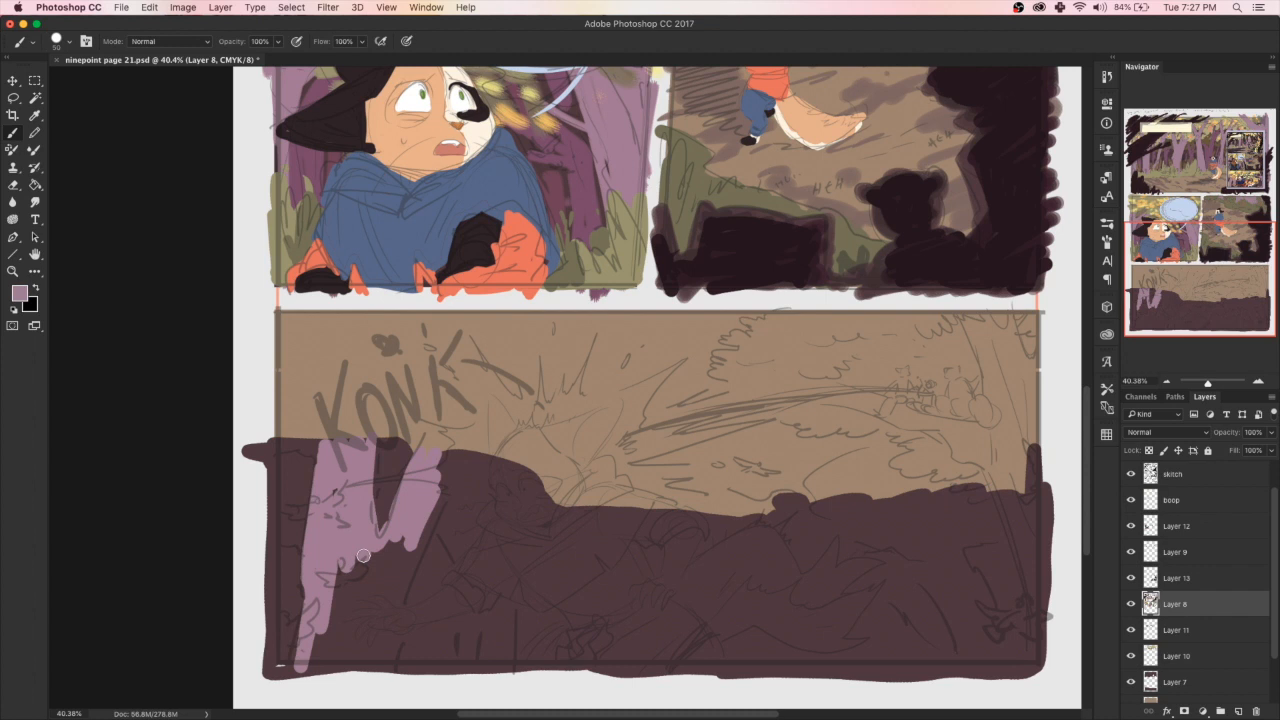
Sample a colour, then brush purple trunks and branches across both sides of the panel
left_click(1180, 680)
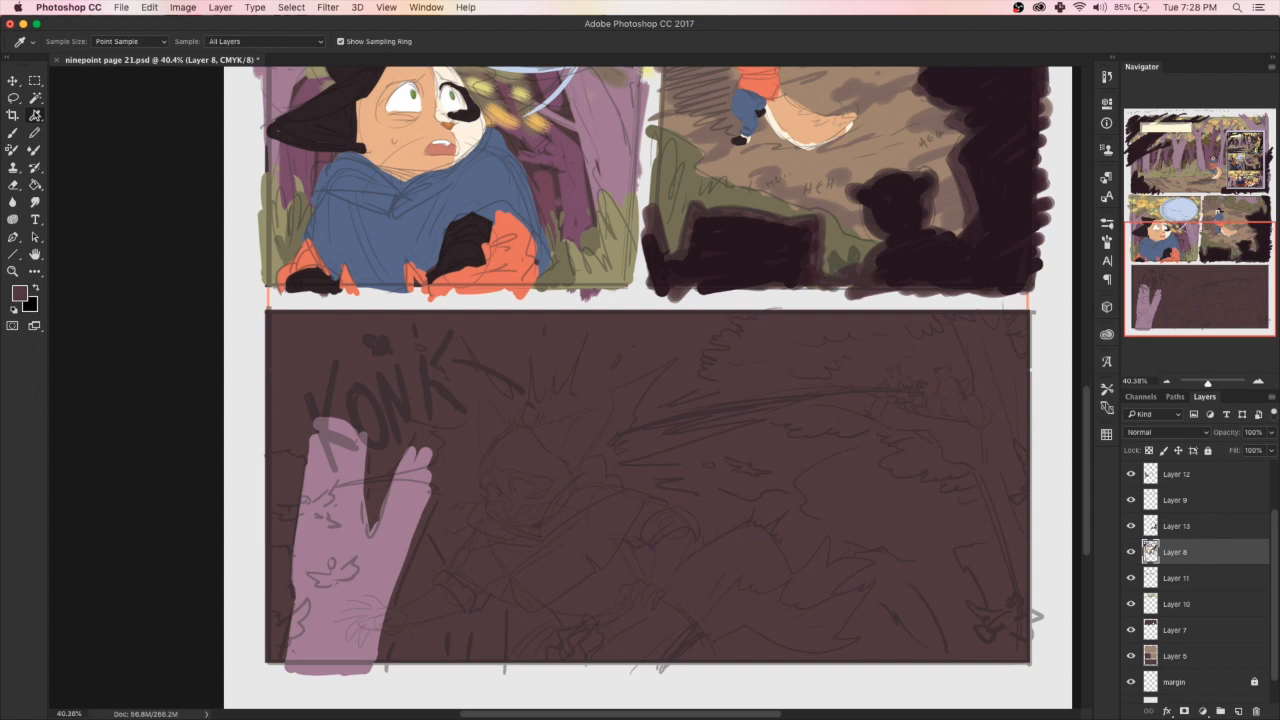
left_click_drag(400, 450, 450, 644)
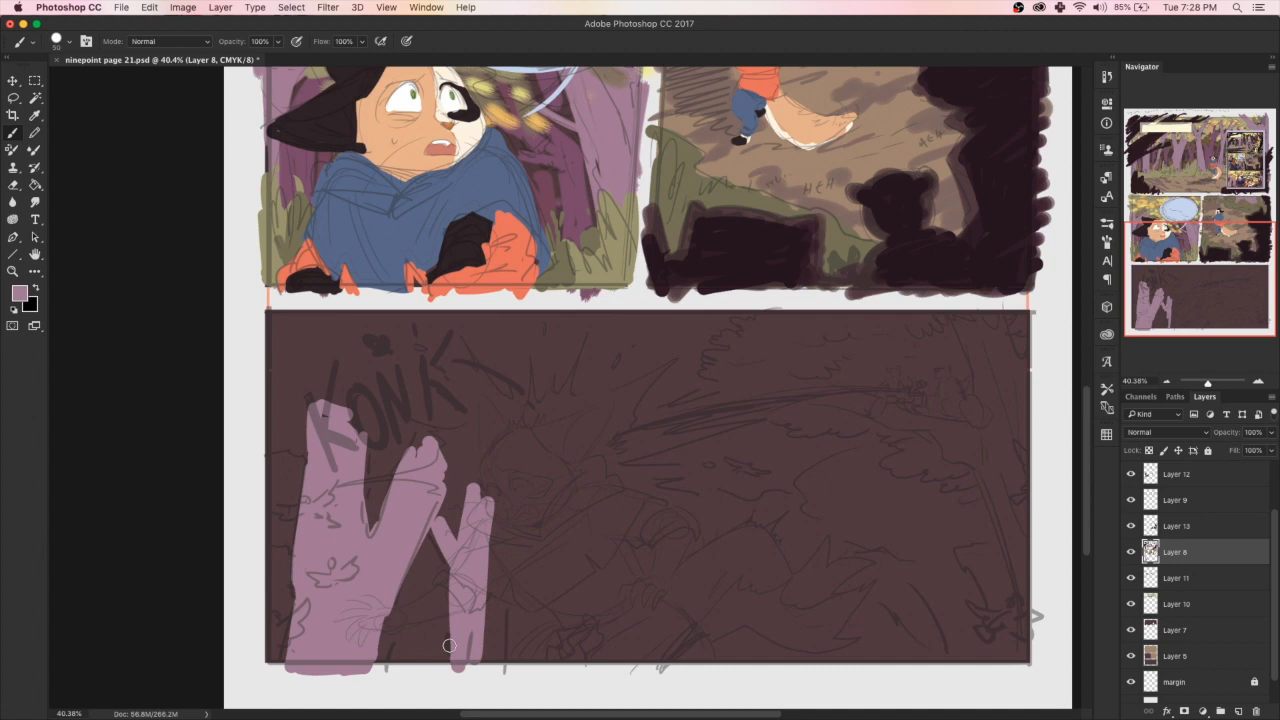
left_click_drag(960, 310, 1040, 656)
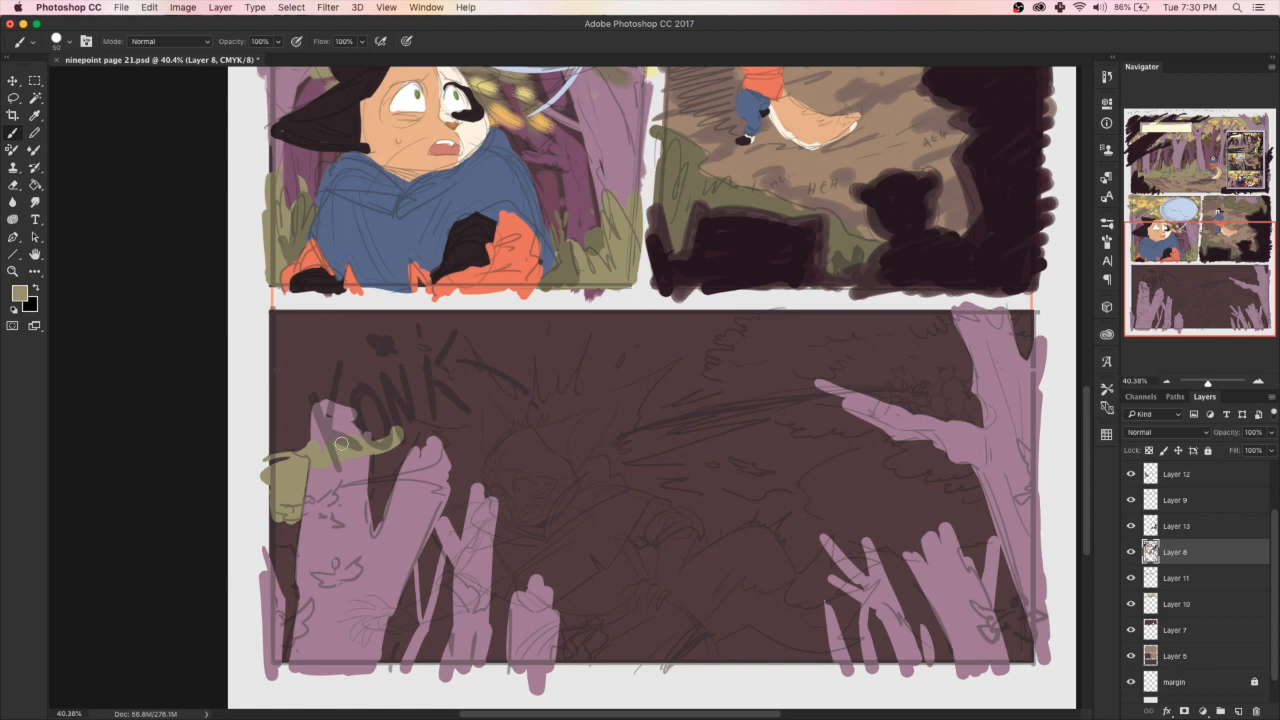
Brush olive foliage across the upper bottom panel behind the purple trunks
left_click_drag(340, 440, 800, 550)
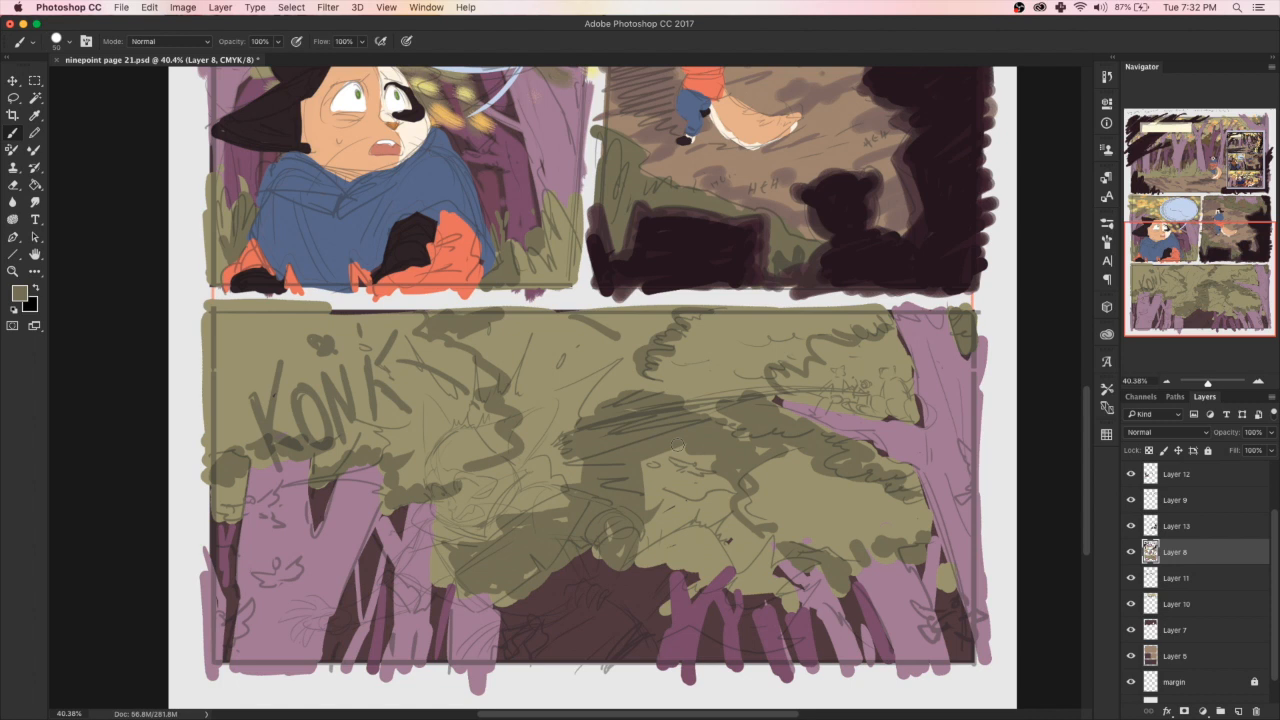
Paint the sprawled fox in an orange outfit over the olive foliage
left_click_drag(650, 460, 780, 584)
type("boop")
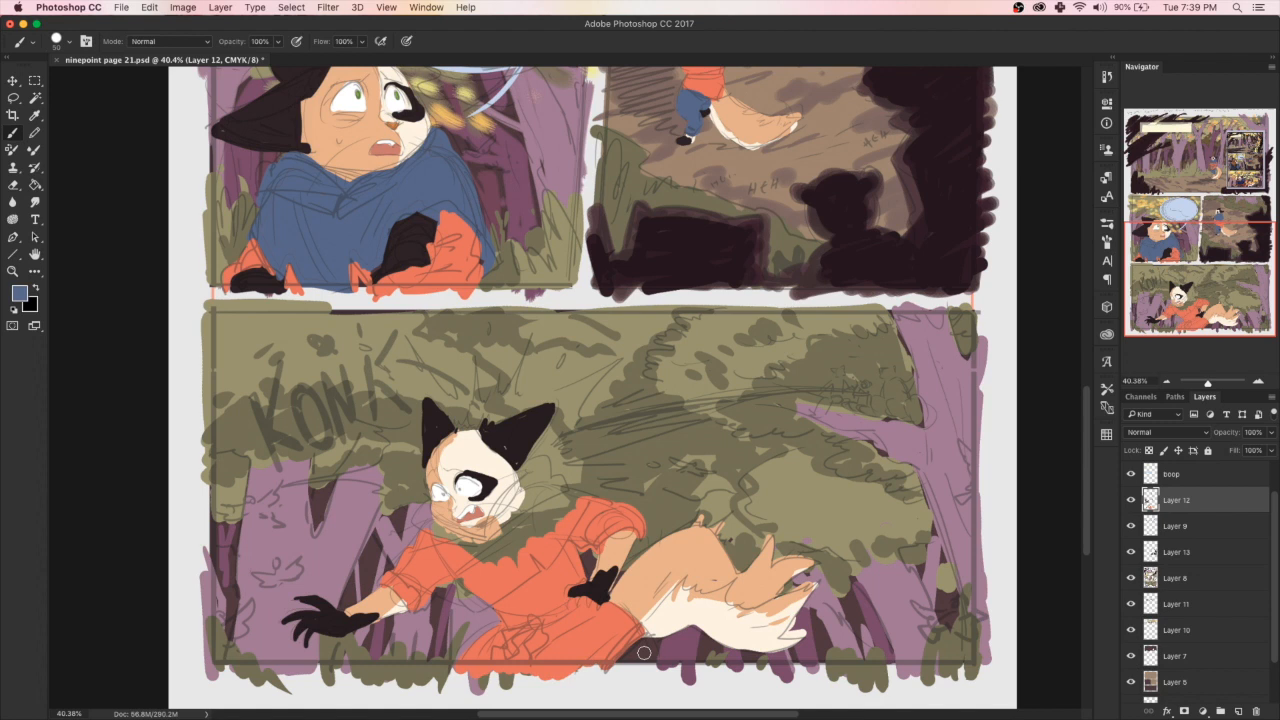
Refine the fox's painting and add a small dark figure on the branch
left_click_drag(490, 500, 620, 664)
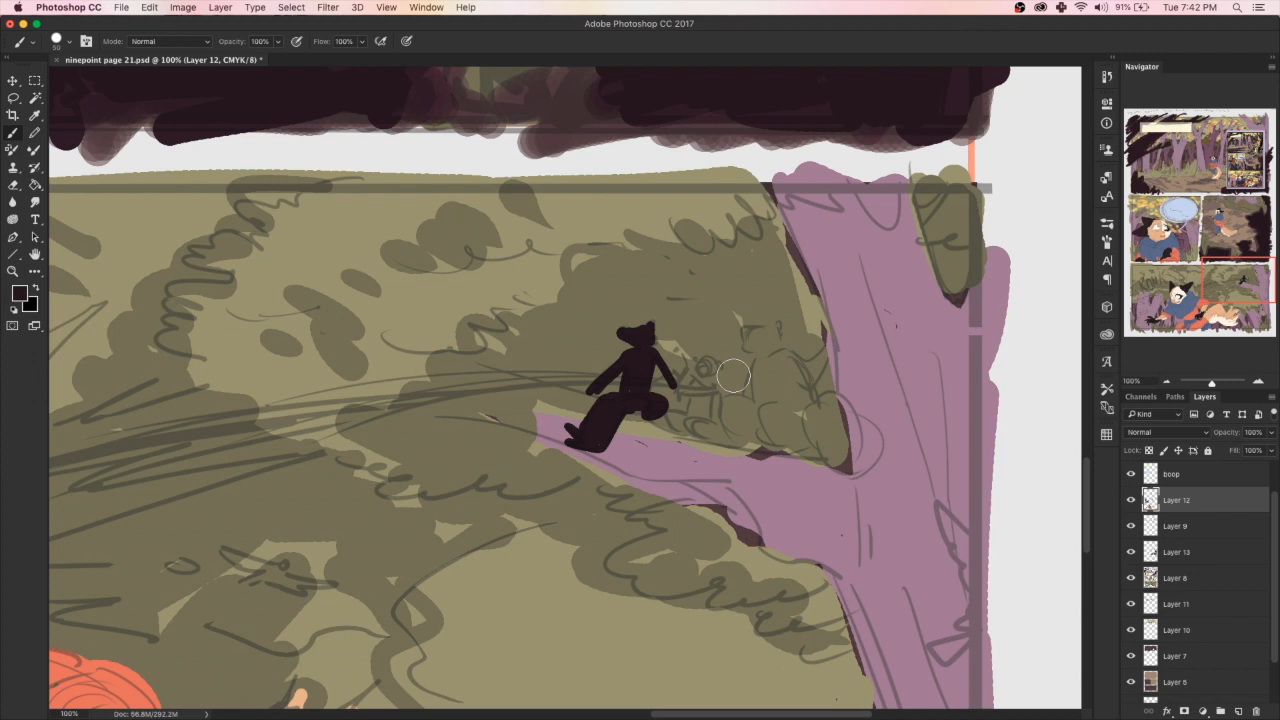
Paint a small bear silhouette and a larger figure further along the branch
left_click_drag(736, 376, 710, 424)
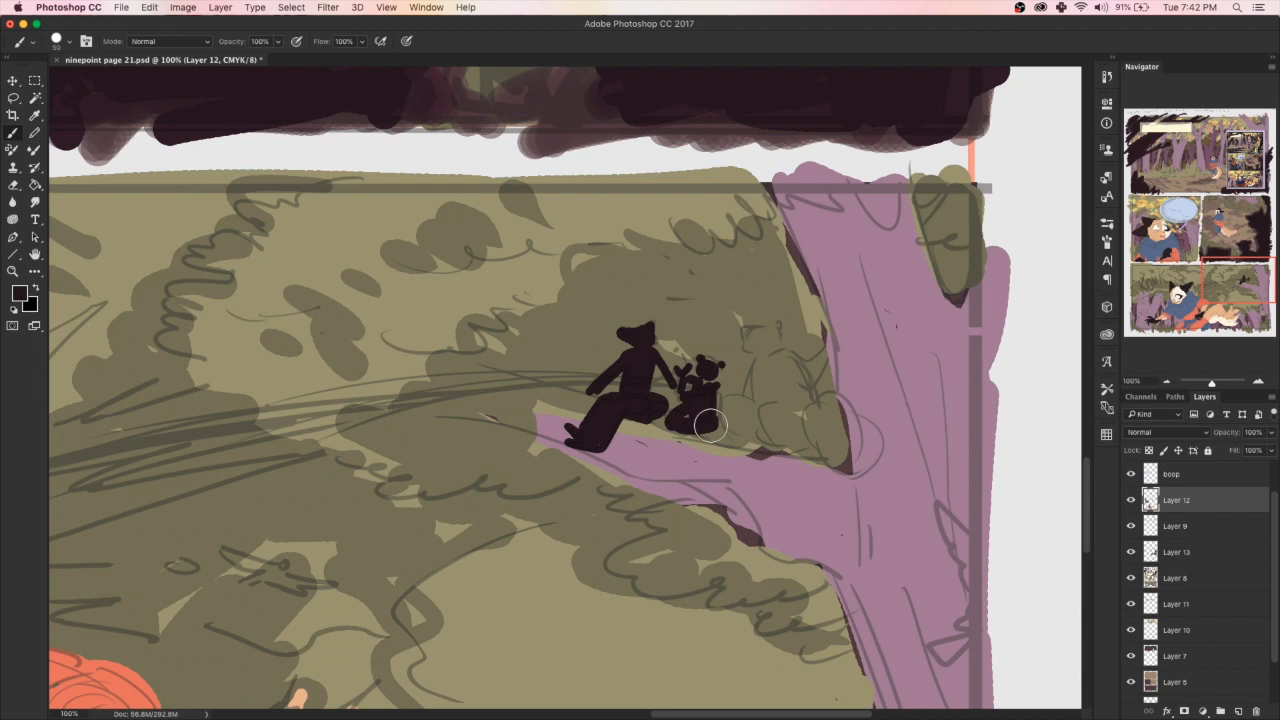
left_click_drag(720, 430, 860, 450)
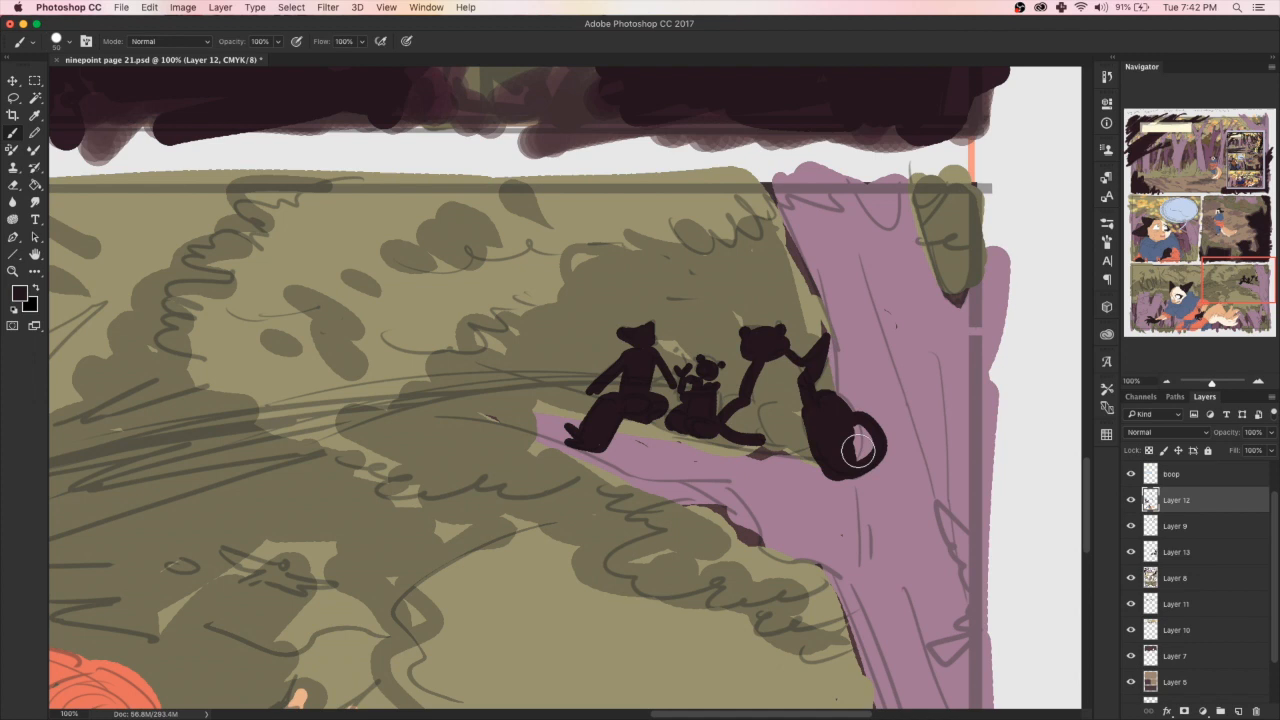